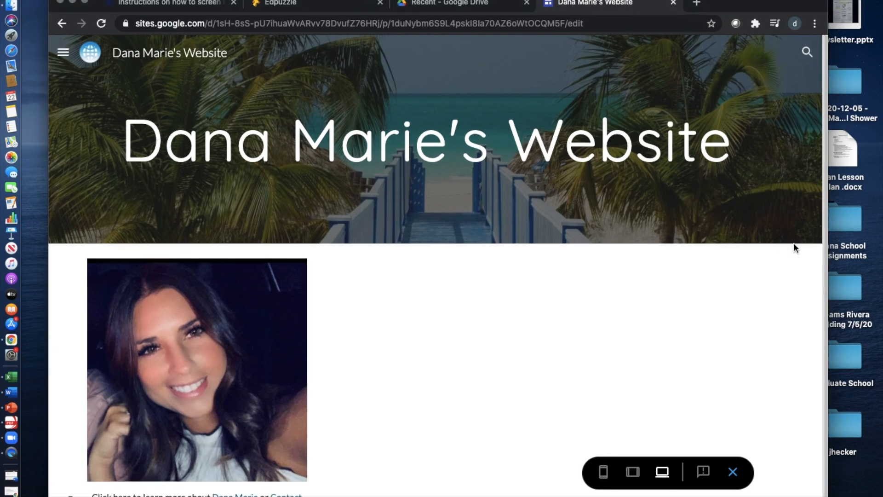
# Open the Contact Me page from the site menu and scroll to its name form
pyautogui.scroll(-3)
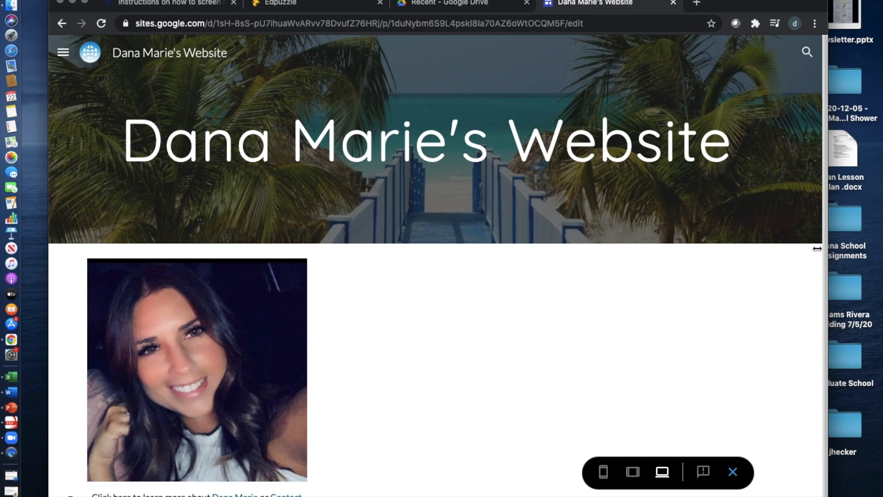
pyautogui.moveTo(481, 274)
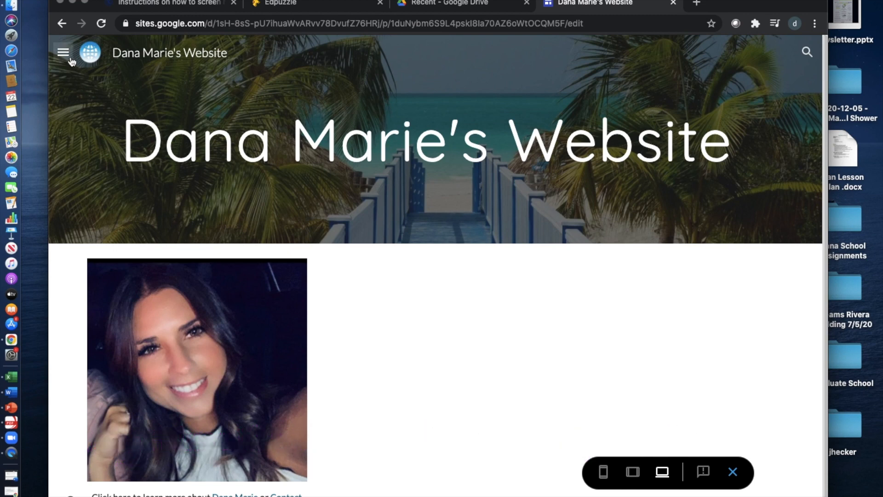
pyautogui.click(63, 52)
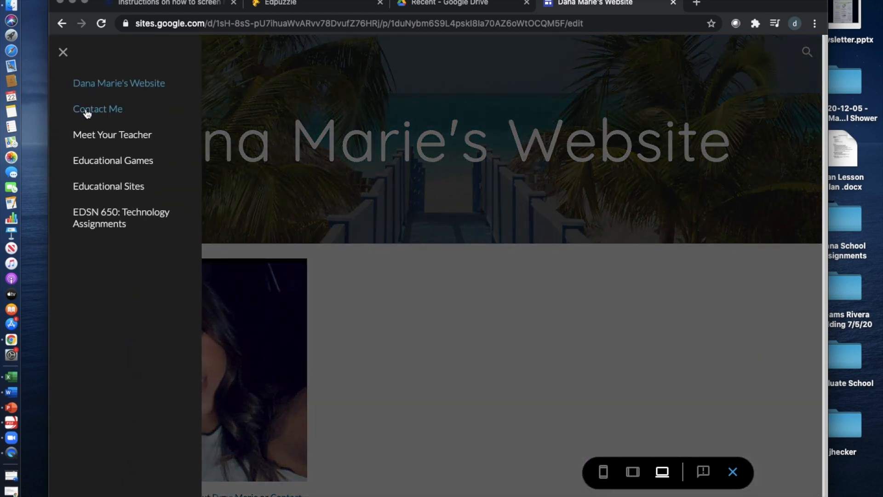
pyautogui.click(97, 109)
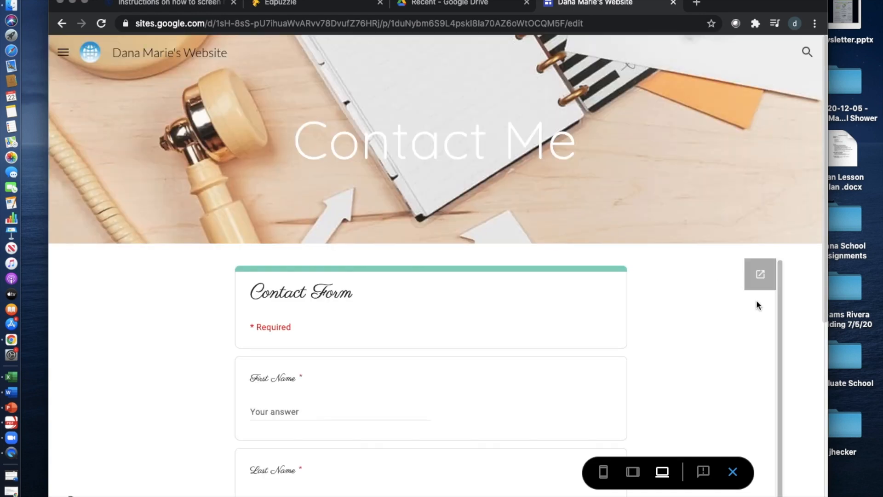
pyautogui.scroll(-3)
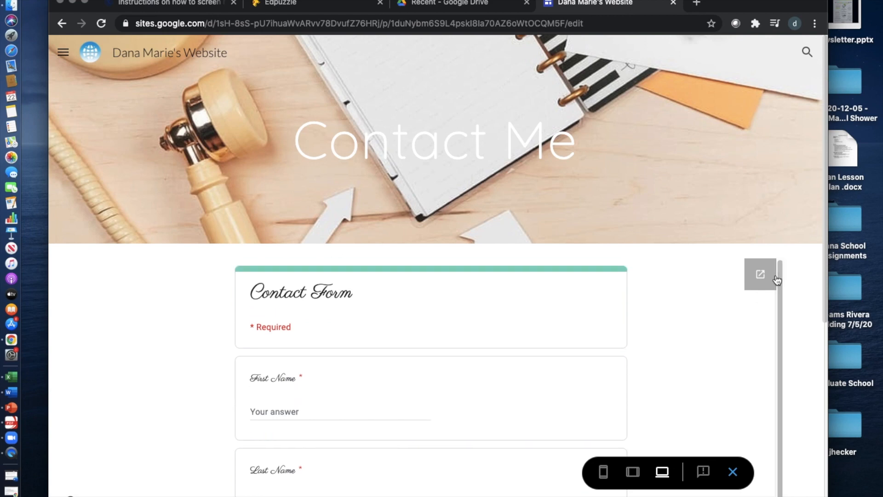
pyautogui.moveTo(80, 68)
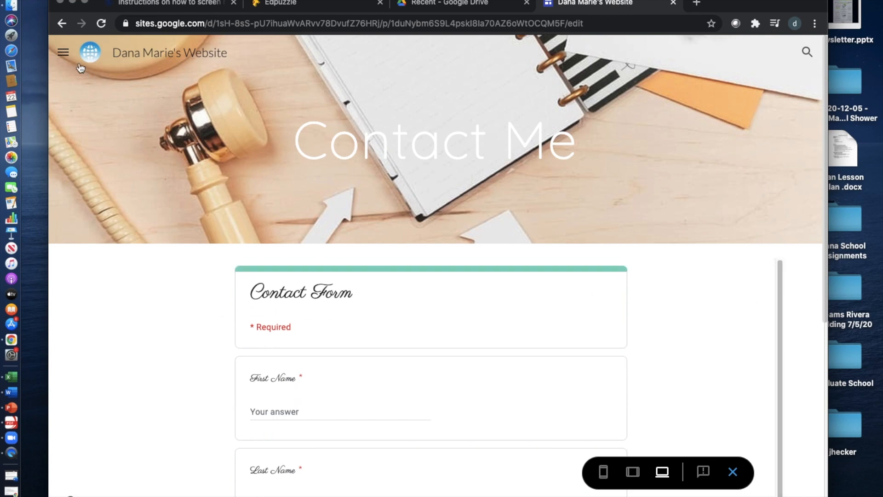
# Go to the Meet Your Teacher biography page via the navigation menu
pyautogui.click(63, 52)
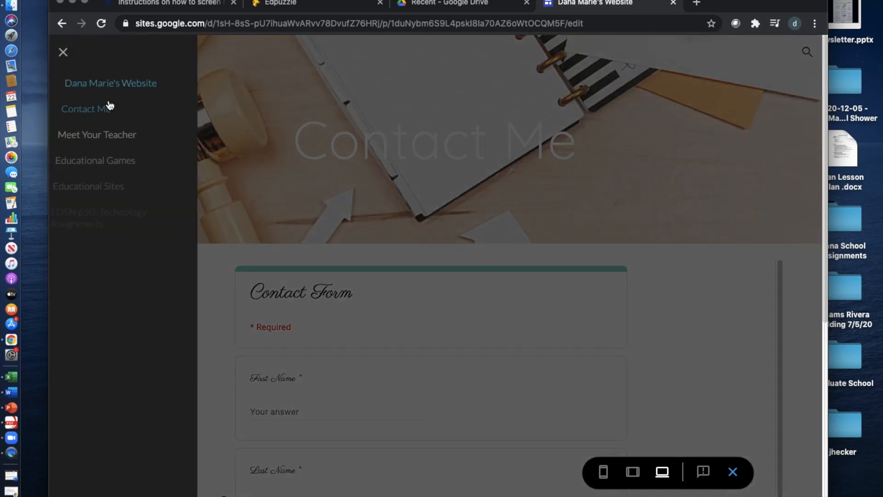
pyautogui.click(97, 134)
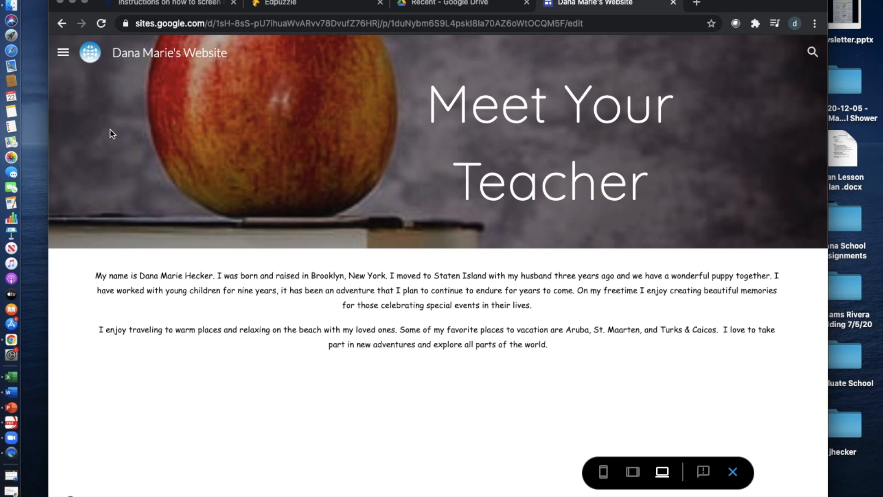
pyautogui.click(63, 52)
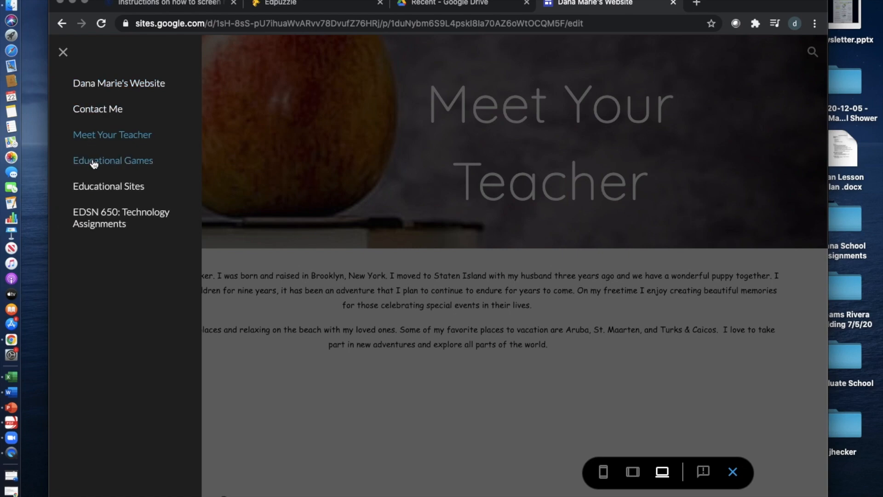
# Visit Educational Games, then switch to the Educational Sites page with six links
pyautogui.click(112, 161)
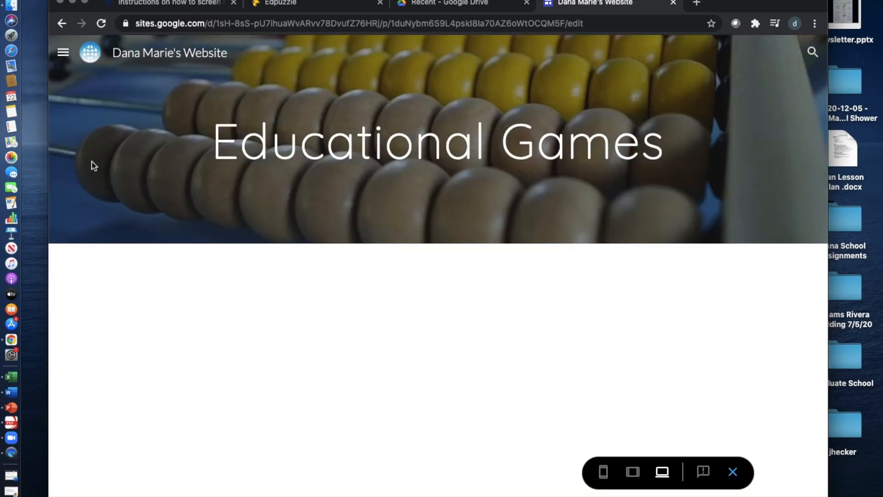
pyautogui.click(63, 52)
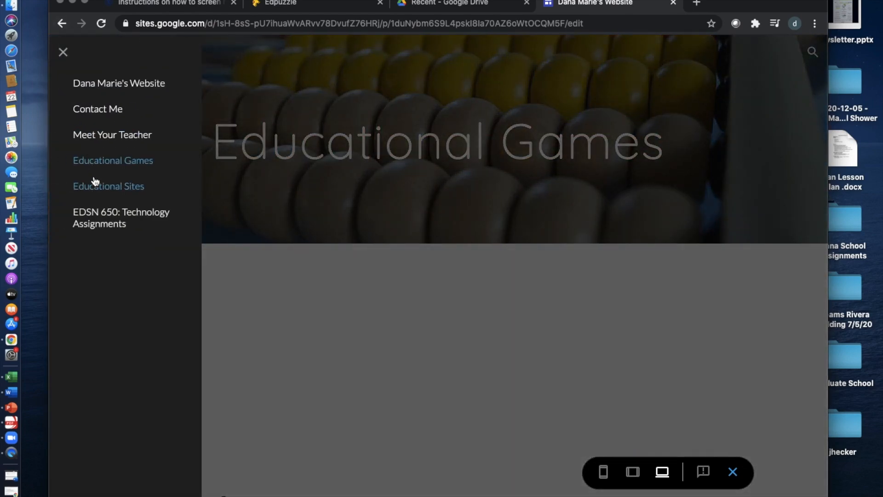
pyautogui.click(108, 186)
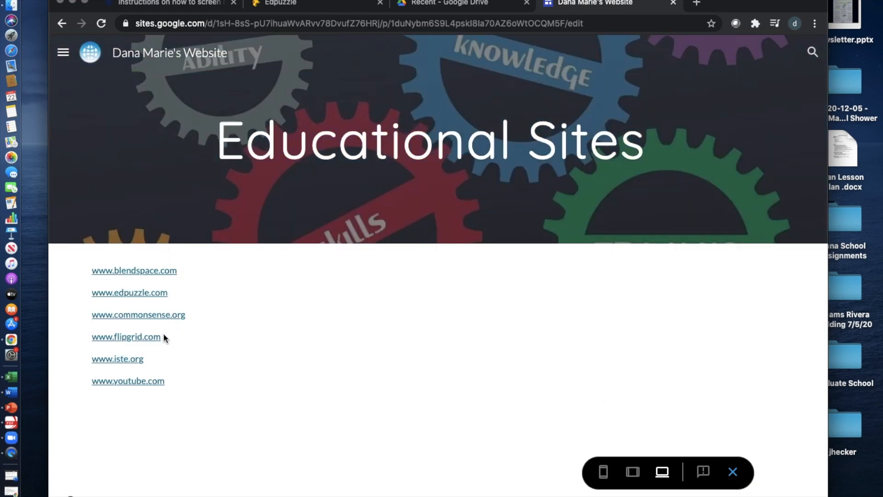
pyautogui.moveTo(129, 125)
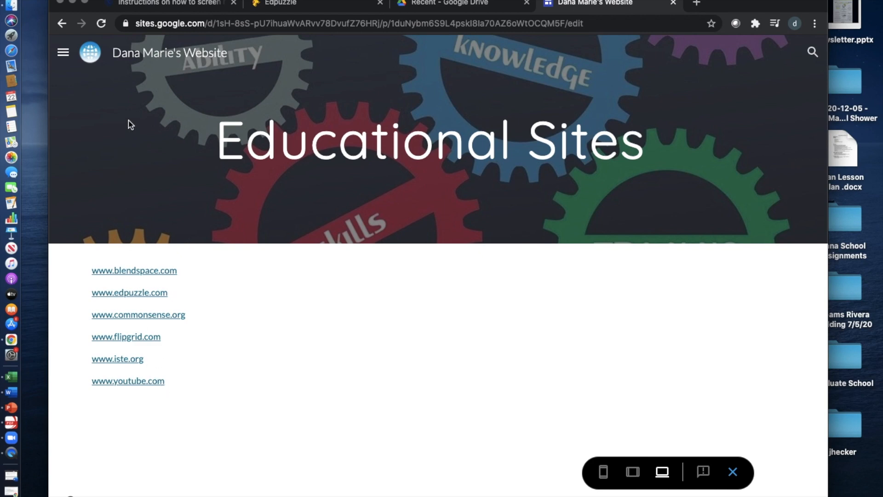
# Open EDSN 650: Technology Assignments and scroll to the Outer Space Adventure slides
pyautogui.click(63, 52)
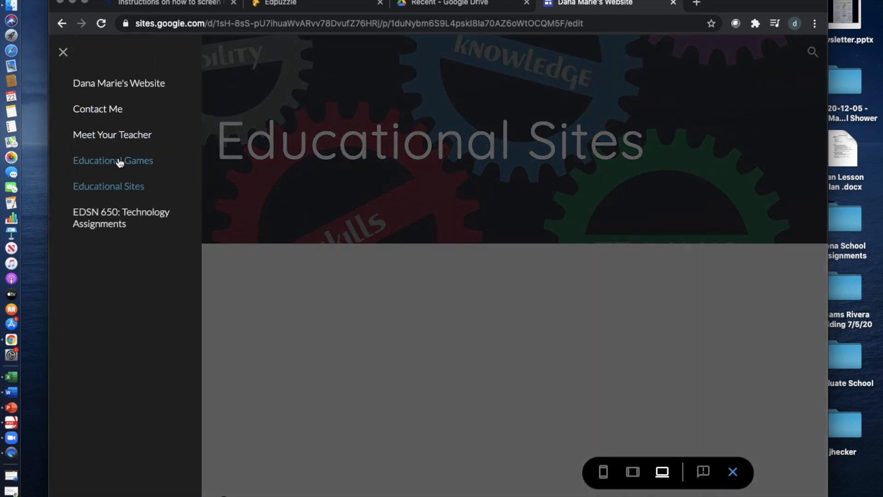
pyautogui.click(120, 217)
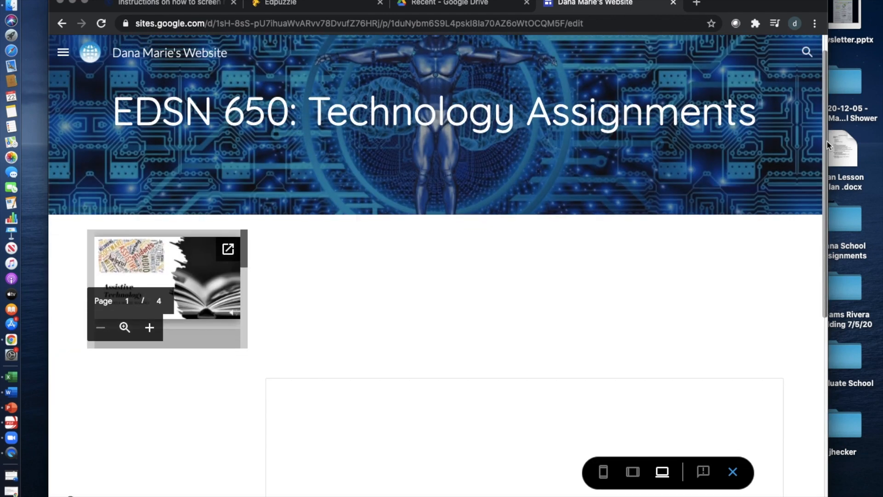
pyautogui.scroll(-3)
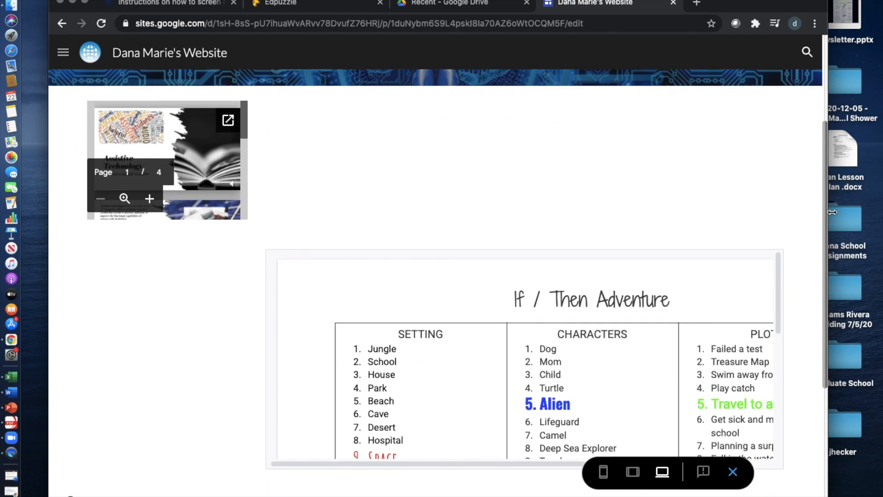
pyautogui.scroll(-3)
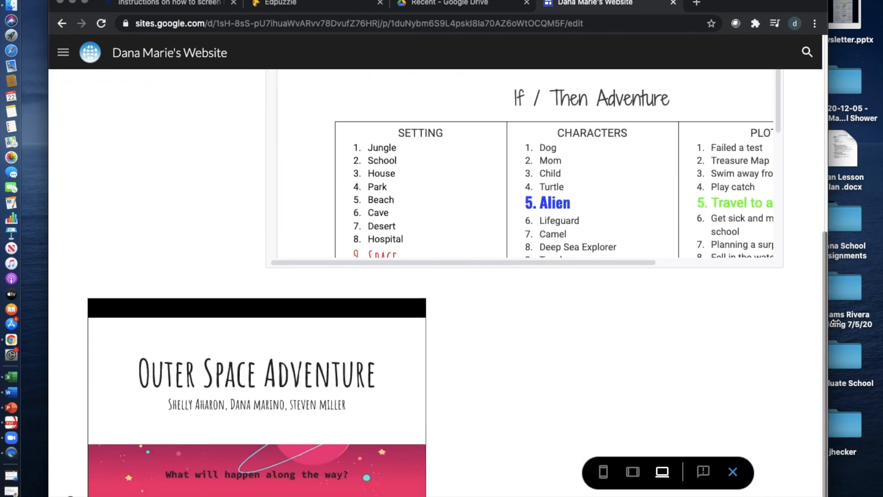
pyautogui.scroll(-3)
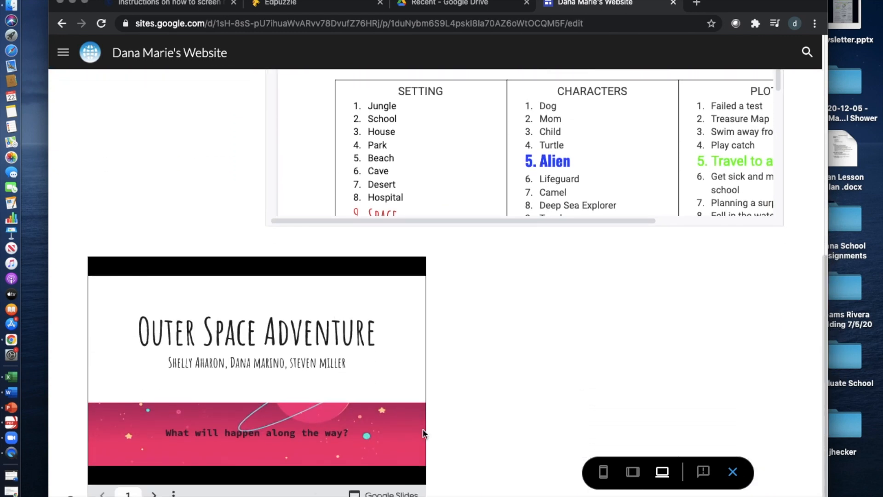
pyautogui.moveTo(403, 271)
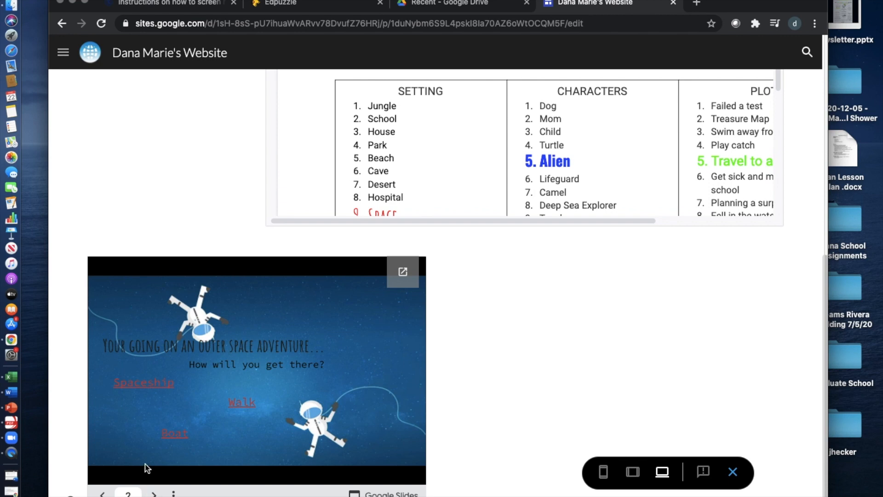
pyautogui.moveTo(160, 412)
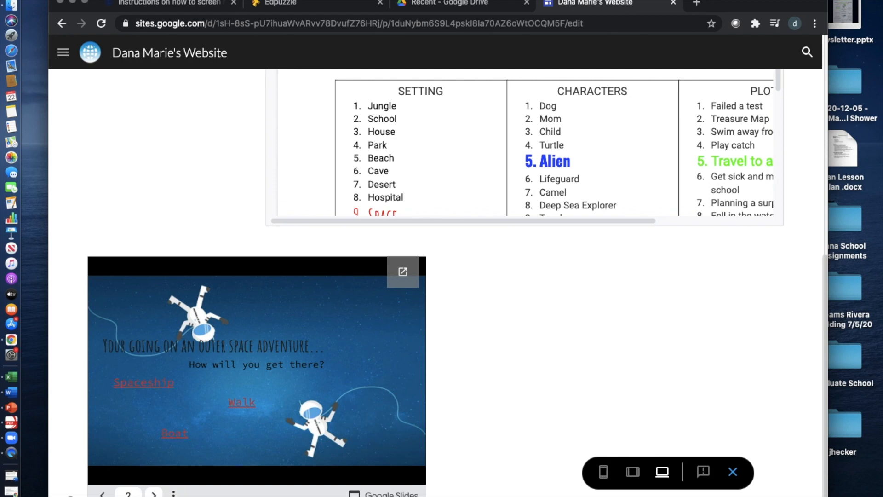
# In Outer Space Adventure, pick Spaceship, then Build your own spaceship
pyautogui.click(143, 383)
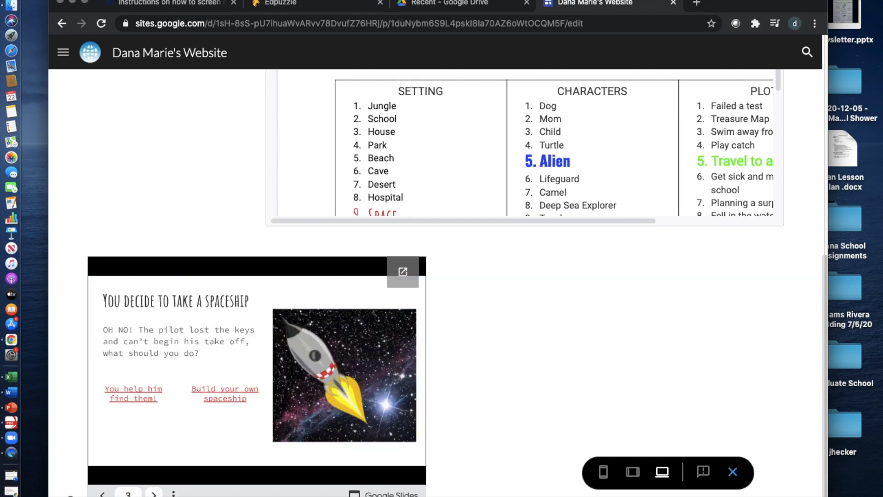
pyautogui.click(224, 393)
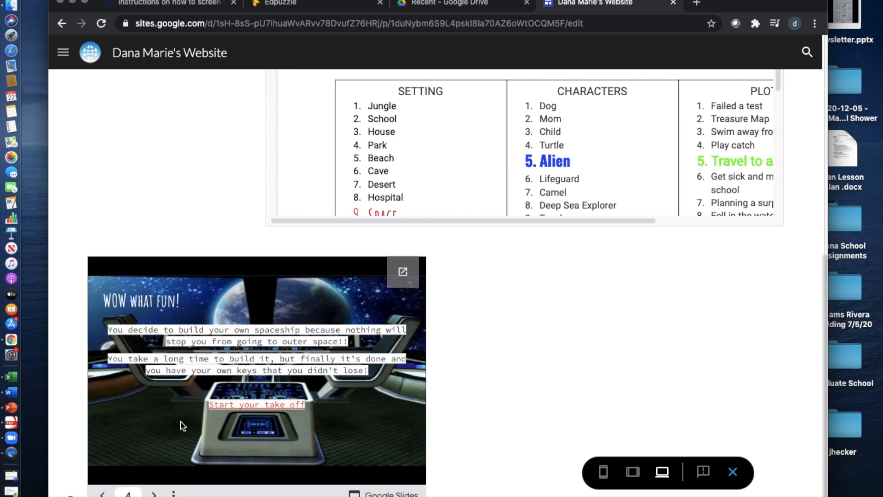